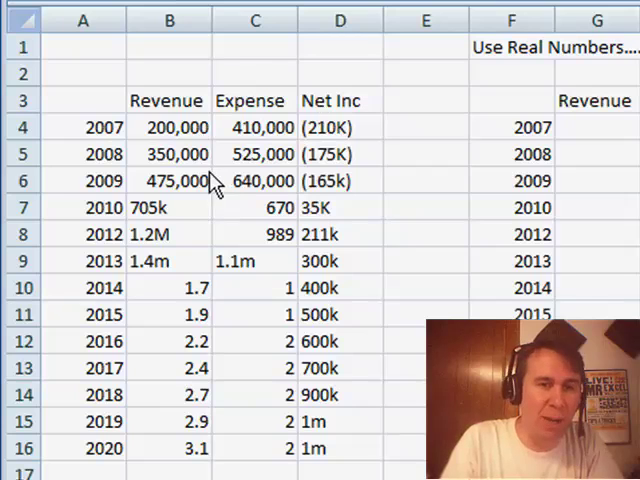
Fill the Real Numbers table with =C4-style formulas and full revenue figures like 1,400,000
{"action": "left_click", "coordinate": [170, 127]}
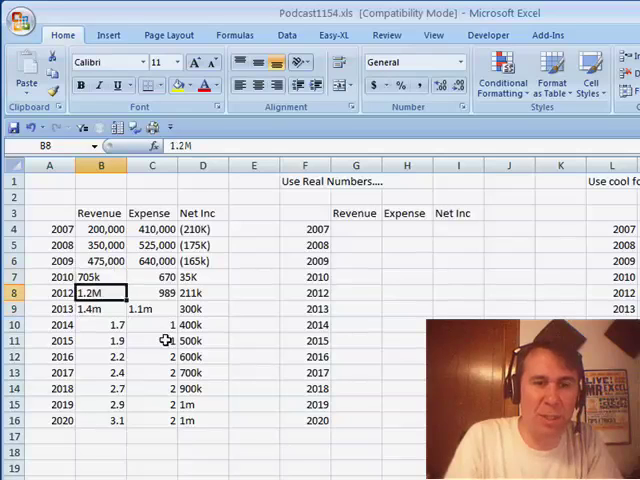
{"action": "left_click", "coordinate": [100, 324]}
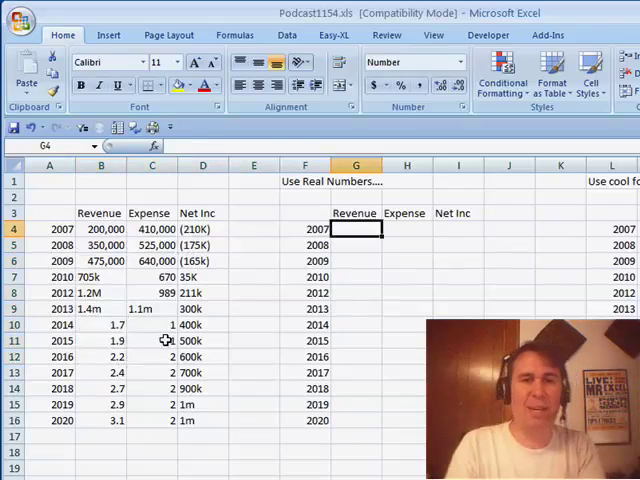
{"action": "type", "text": "=C4"}
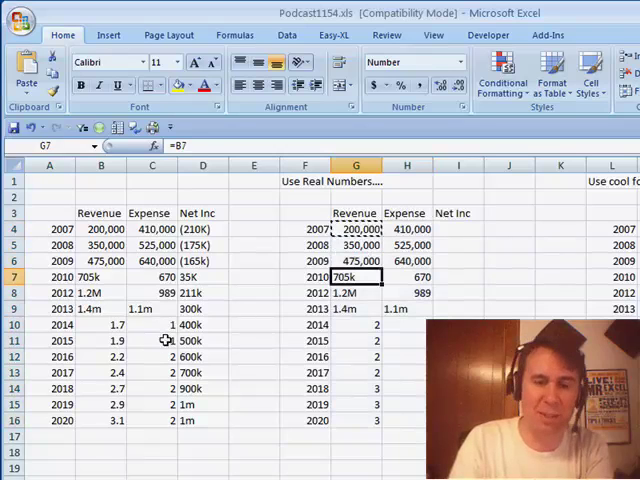
{"action": "type", "text": "7050"}
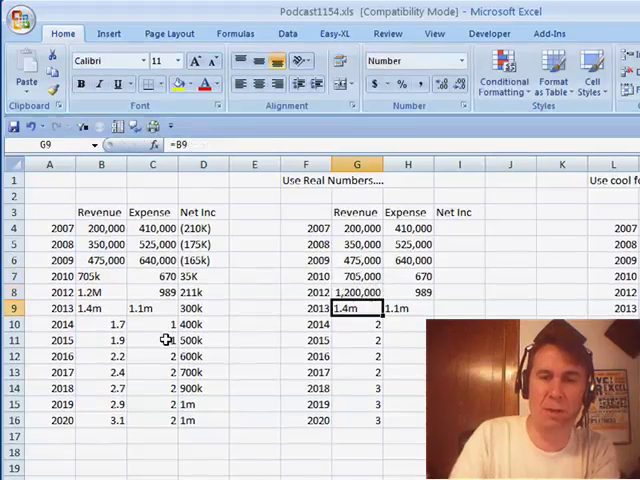
{"action": "type", "text": "140000"}
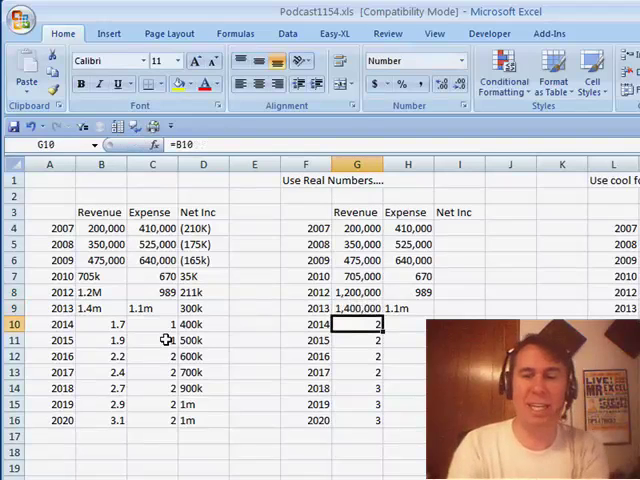
{"action": "type", "text": "="}
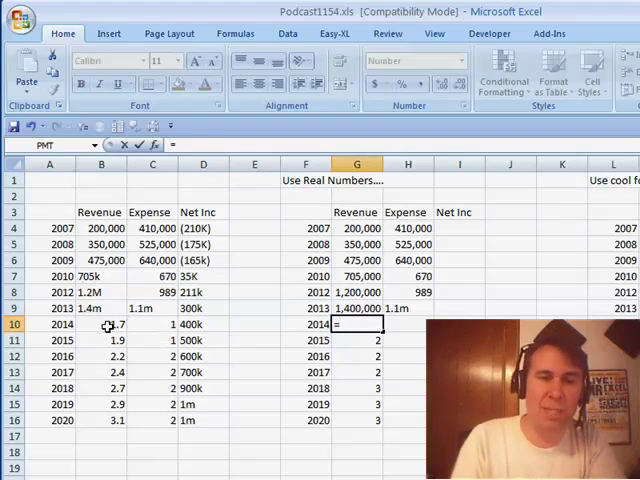
Enter =B10*1000000 revenue, type 1,100,000 expense, and fill expenses down through 2020
{"action": "type", "text": "=B10*100"}
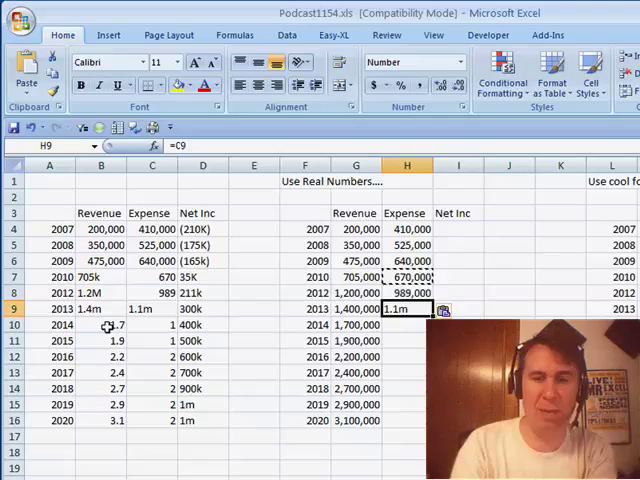
{"action": "type", "text": "1100000"}
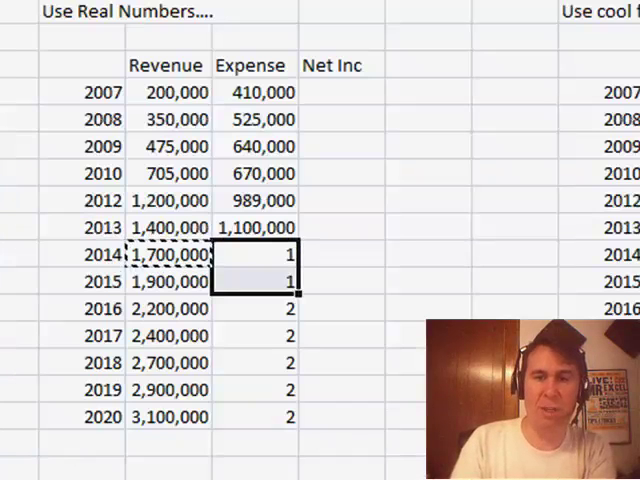
{"action": "key", "text": "ctrl+v"}
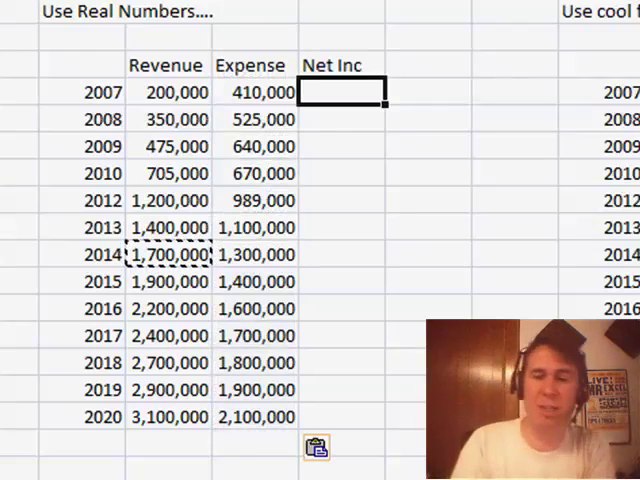
Enter =G4-H4 in I4 to compute Net Inc as revenue minus expense
{"action": "type", "text": "="}
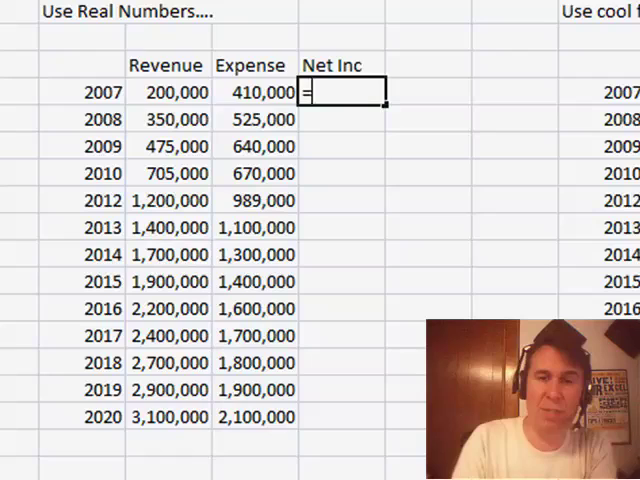
{"action": "type", "text": "=G4-H4"}
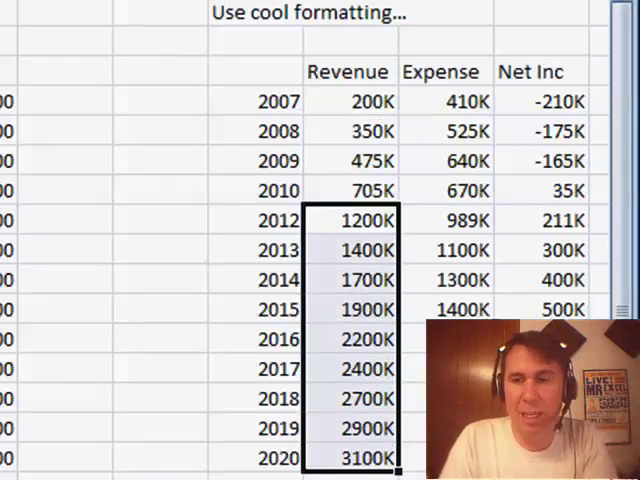
Apply the custom number format 0.0,,"M" to the million-plus cells
{"action": "left_click", "coordinate": [445, 249]}
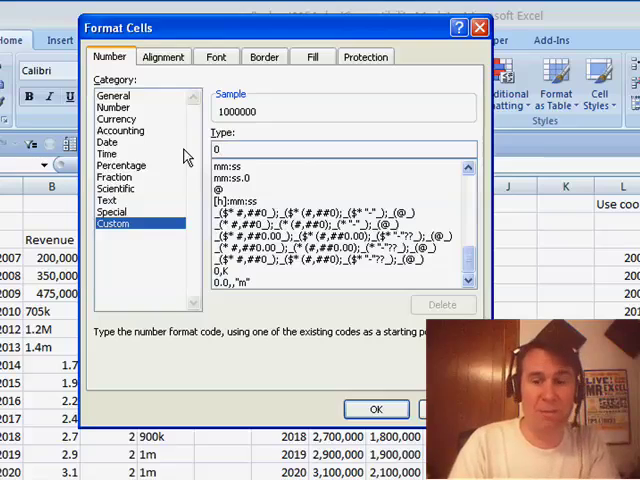
{"action": "type", "text": "."}
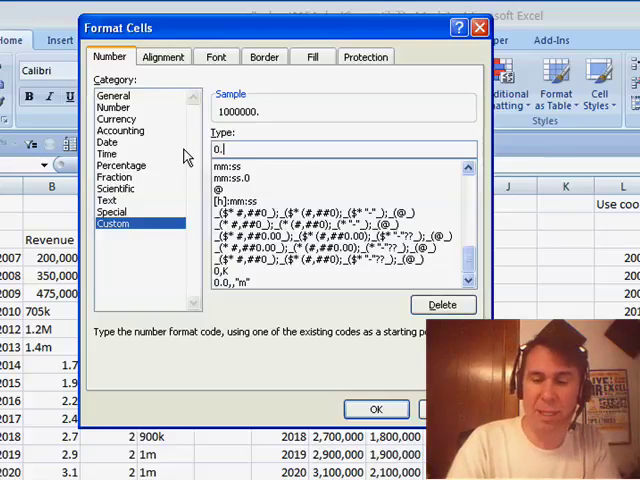
{"action": "type", "text": "0.0,,"}
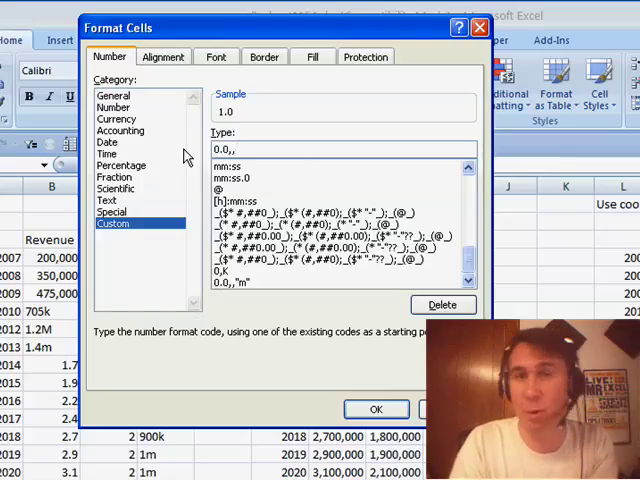
{"action": "type", "text": "\"M"}
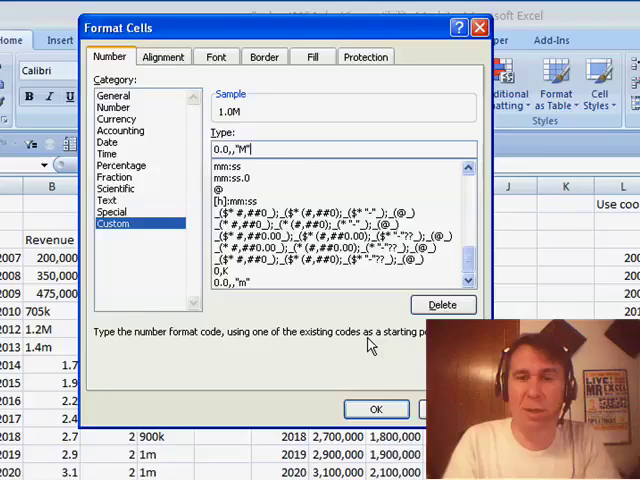
{"action": "left_click", "coordinate": [376, 408]}
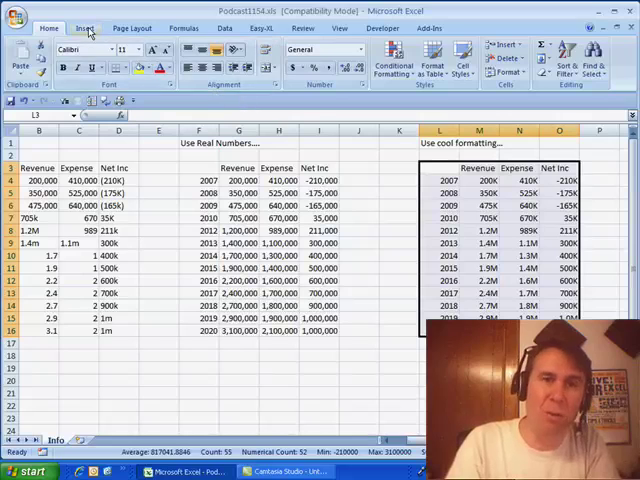
Insert a 2-D Clustered Column chart of revenue, expense and net income
{"action": "left_click", "coordinate": [204, 57]}
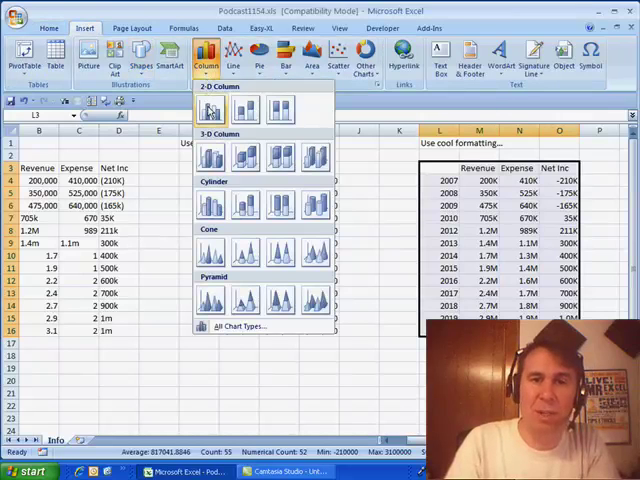
{"action": "left_click", "coordinate": [210, 110]}
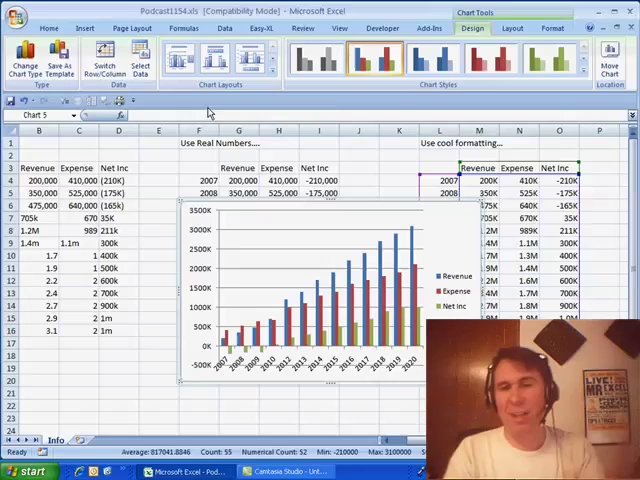